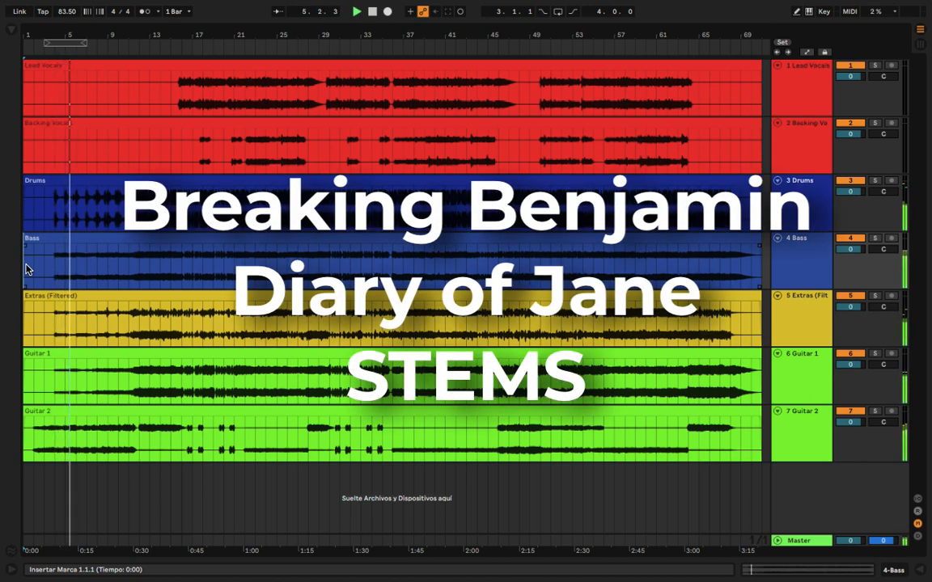
{"action": "left_click", "coordinate": [356, 11]}
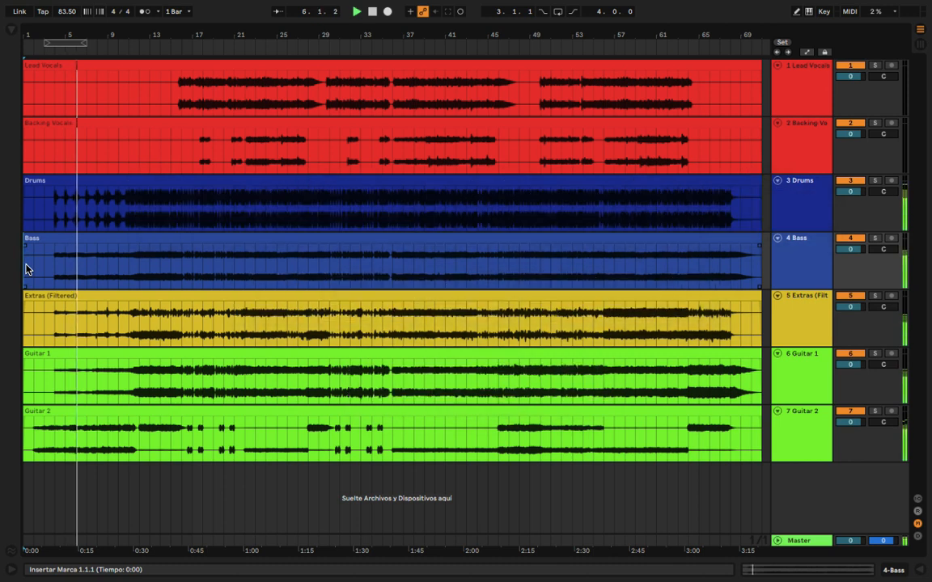